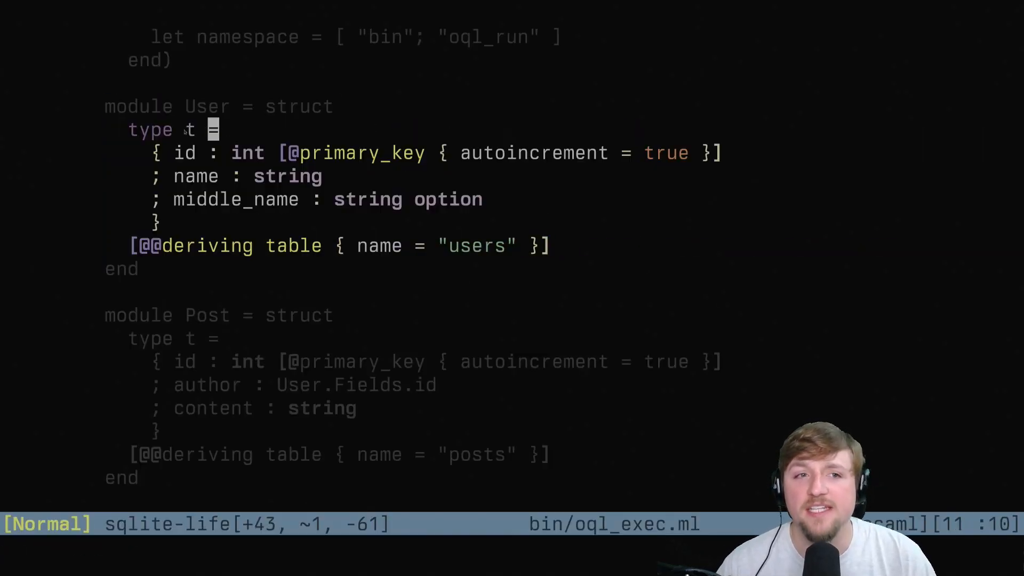
# Walk through the User record type's fields, then start searching for User.Table
pyautogui.press('v')
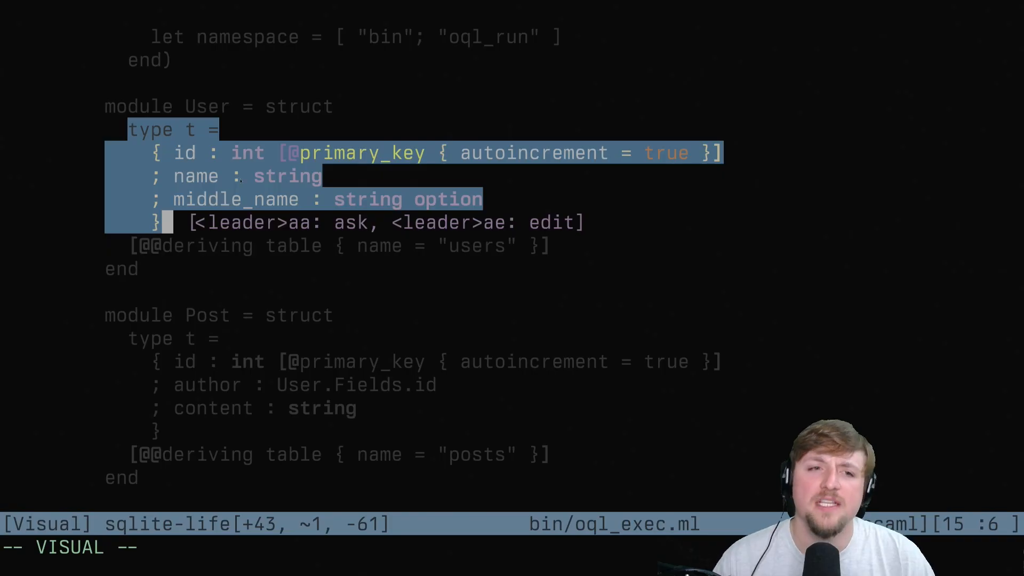
pyautogui.press('Escape')
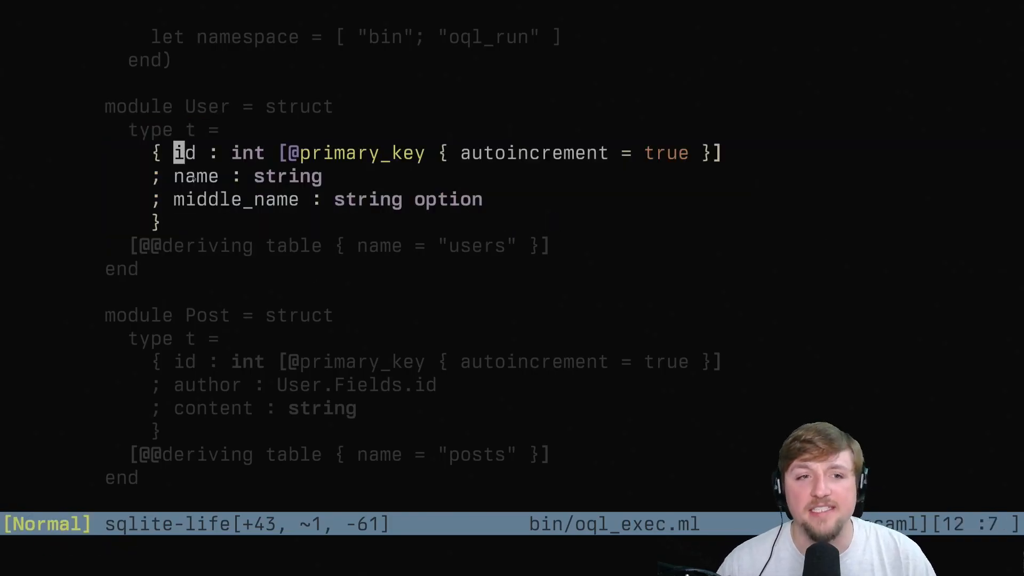
pyautogui.press('l')
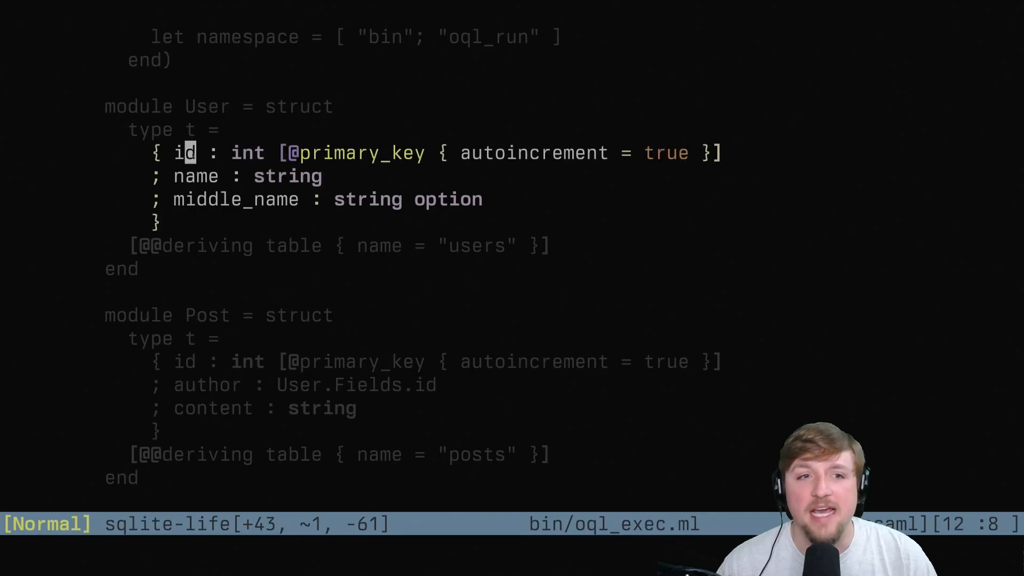
pyautogui.press('v')
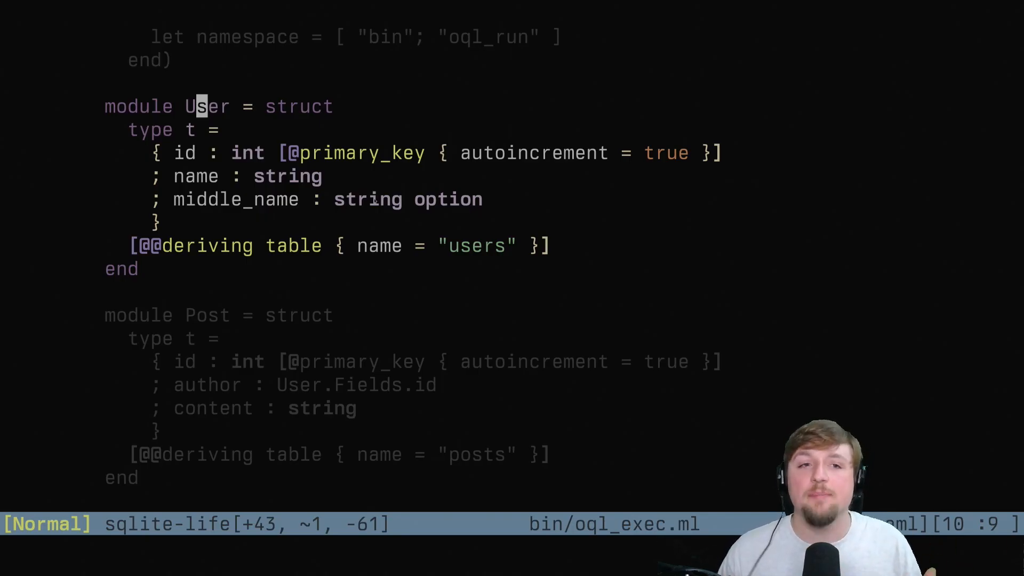
pyautogui.write('/User.Table')
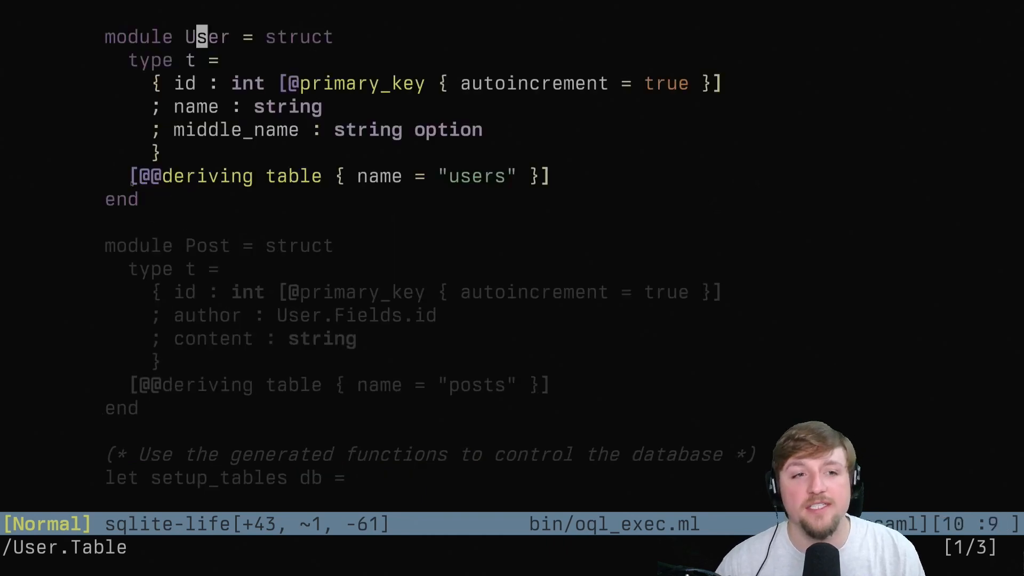
pyautogui.write('(* Create User Tables *)')
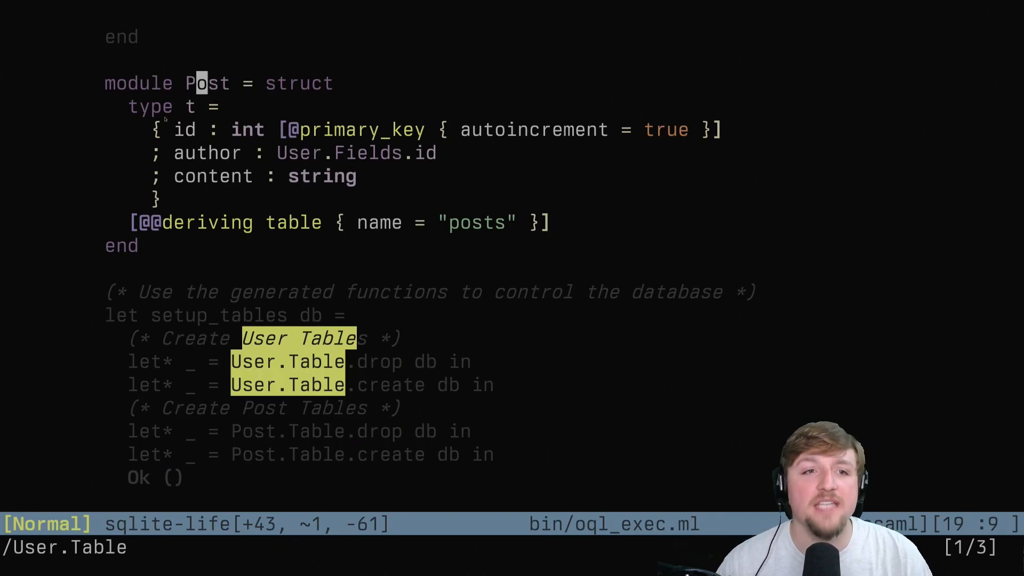
pyautogui.press('v')
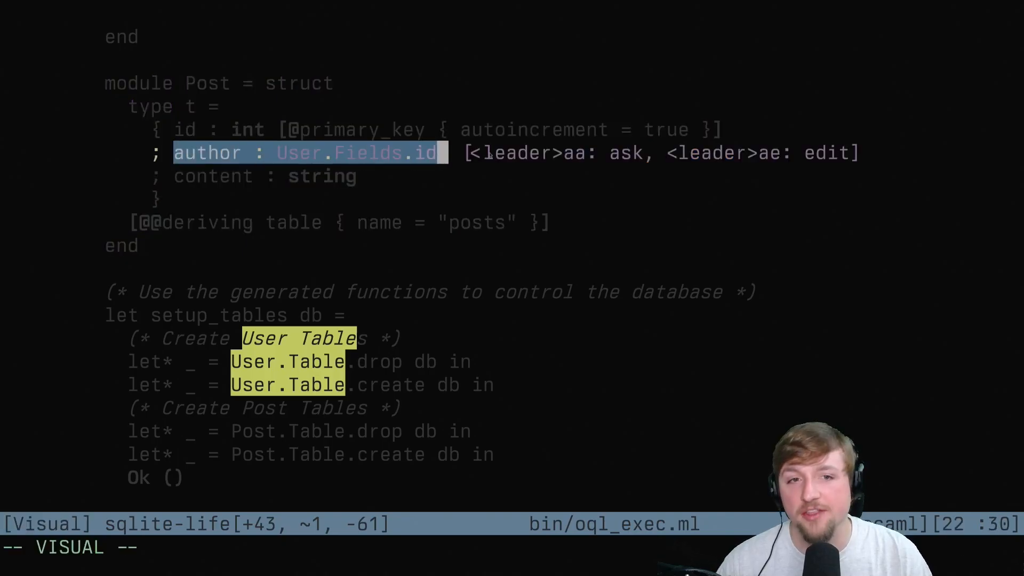
pyautogui.press('Escape')
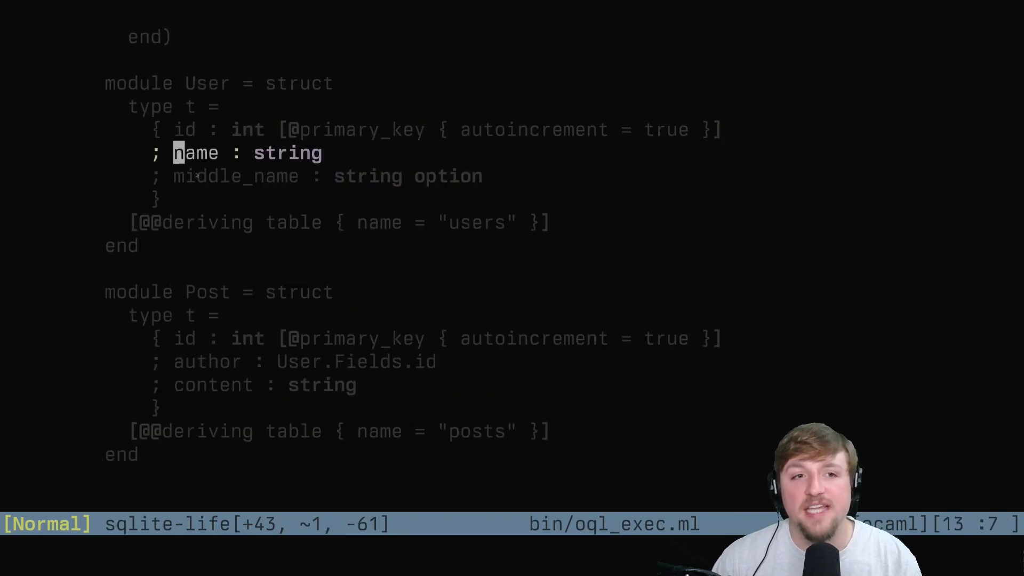
# Move down past insert_examples toward the UserName query selecting id, name and middle name
pyautogui.press('j')
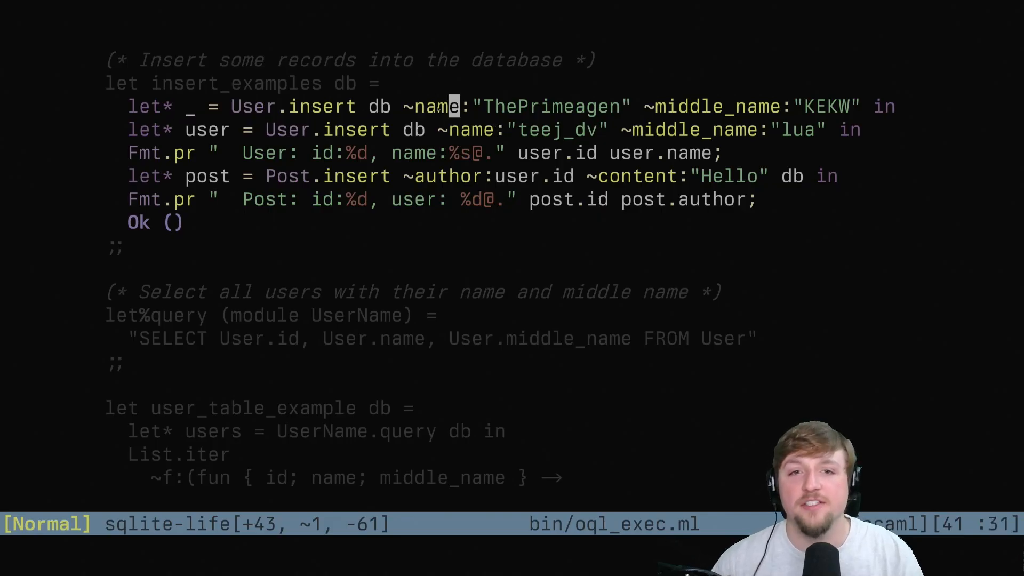
pyautogui.write('s')
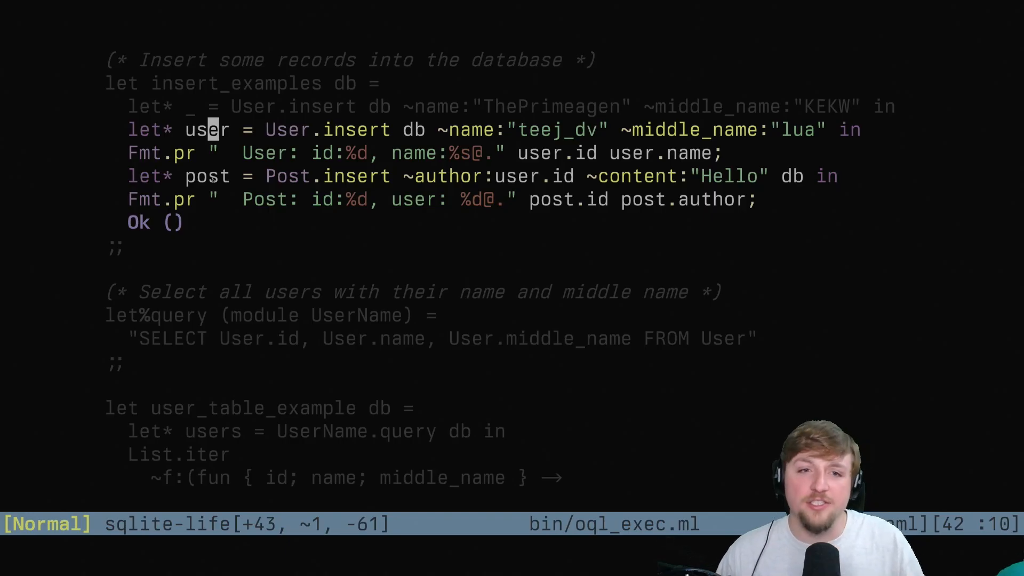
pyautogui.moveTo(500, 178)
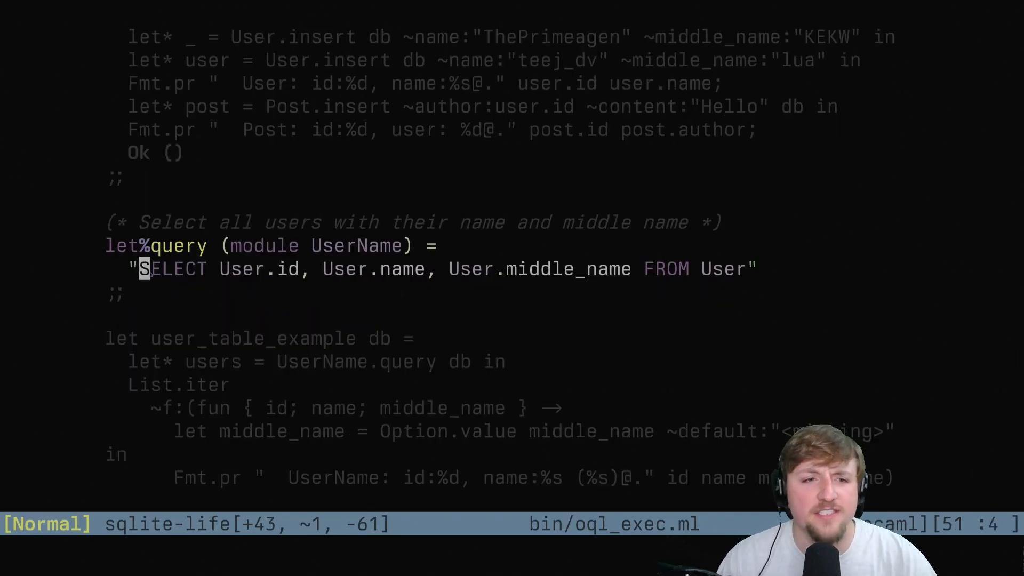
pyautogui.press('h')
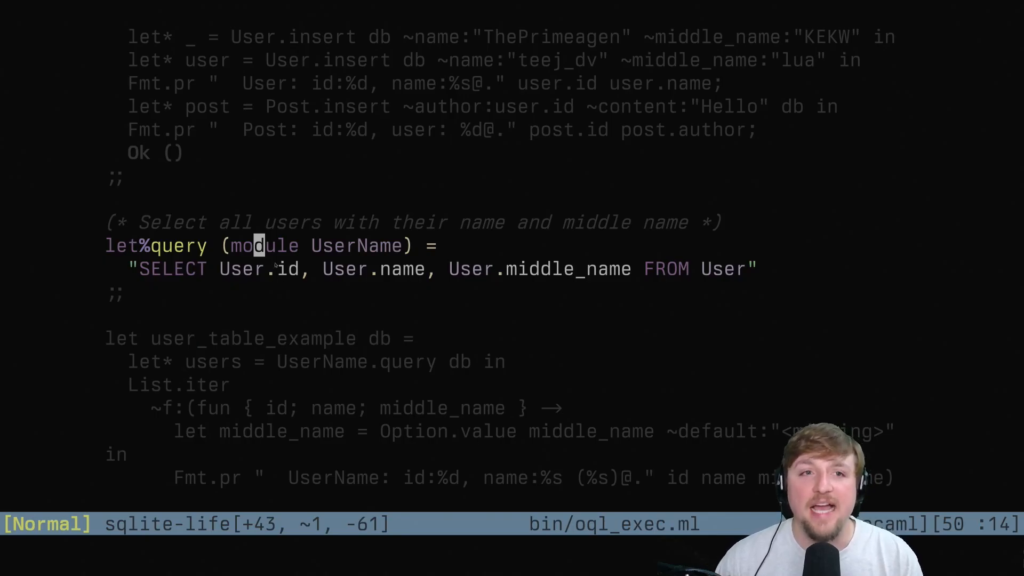
pyautogui.press('i')
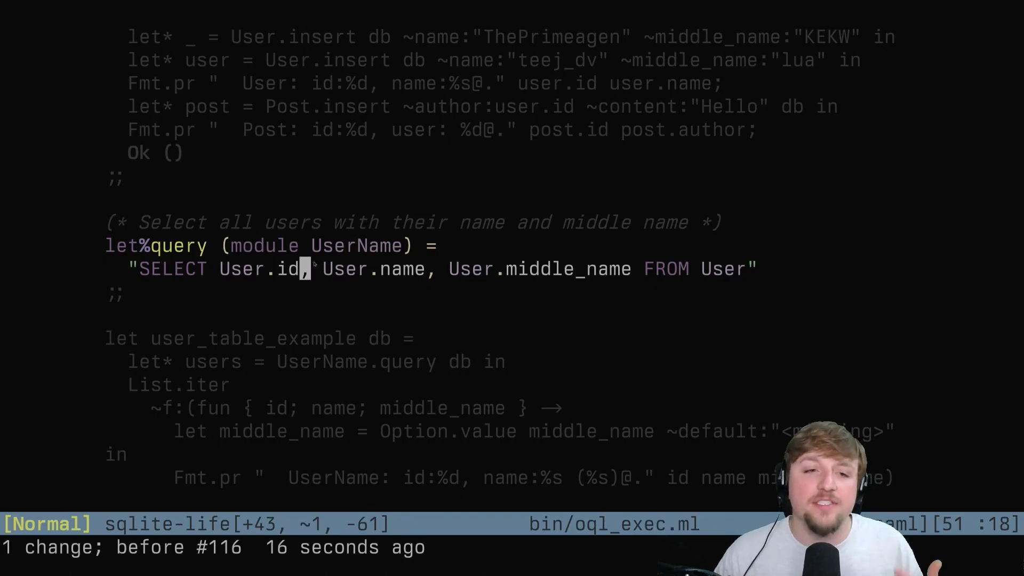
pyautogui.scroll(-3)
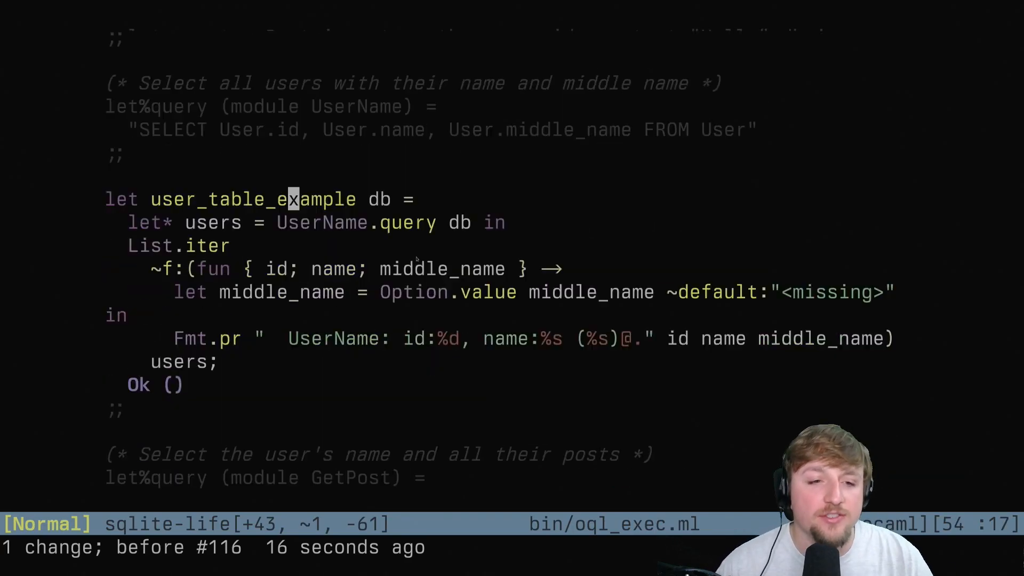
pyautogui.scroll(-3)
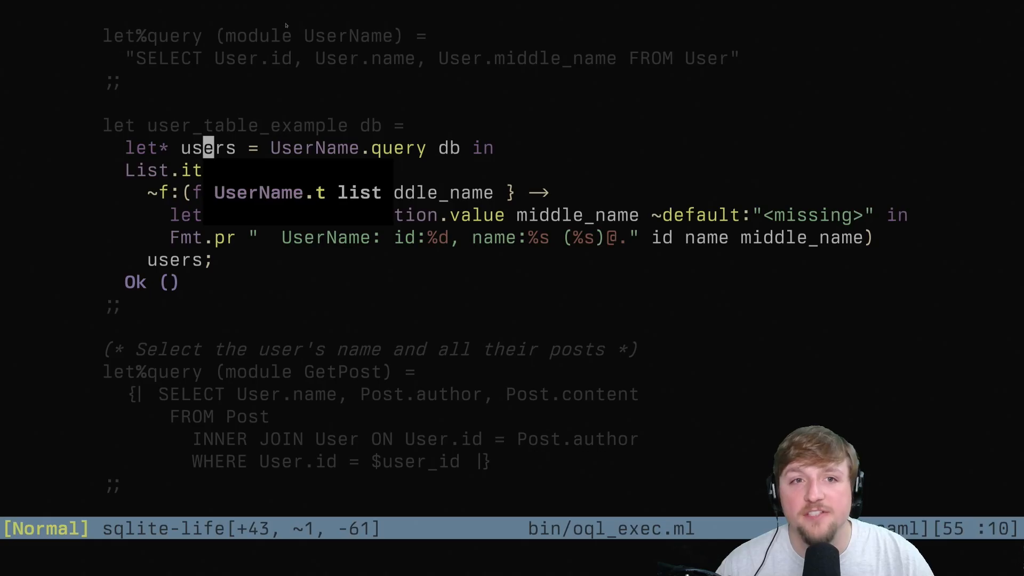
pyautogui.moveTo(567, 77)
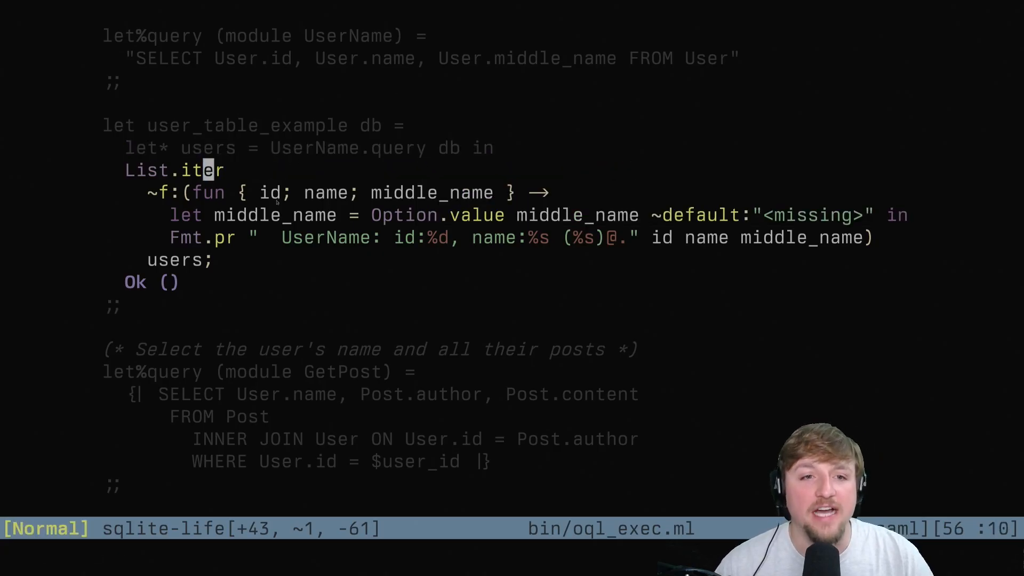
pyautogui.moveTo(427, 192)
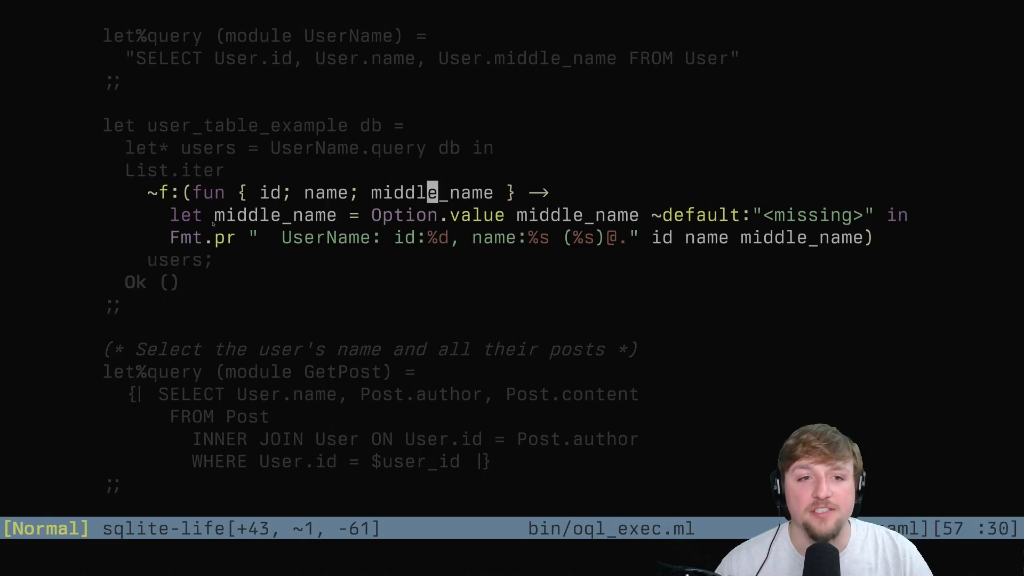
pyautogui.moveTo(313, 238)
pyautogui.write(':ZenMode')
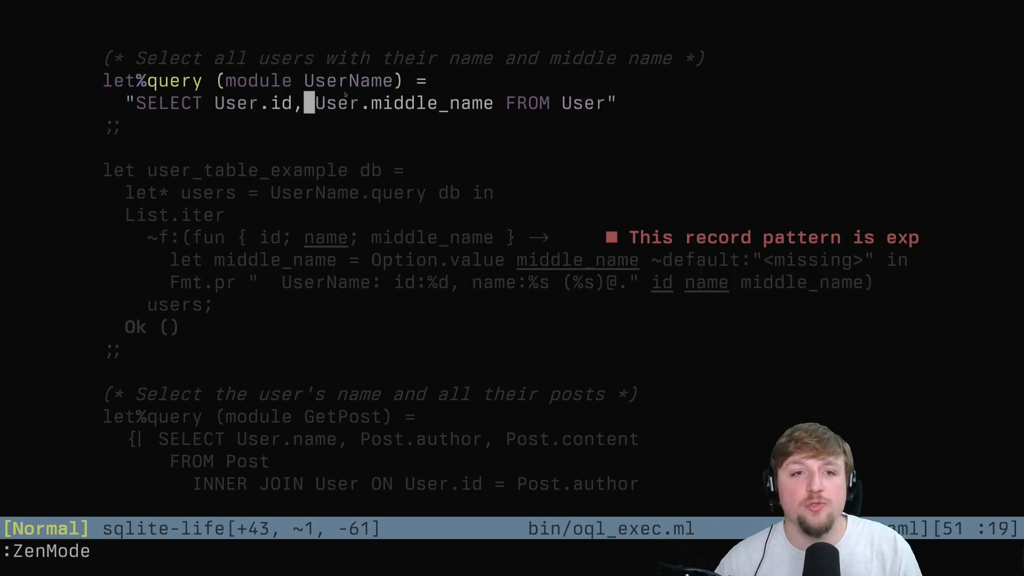
pyautogui.write('User.name,')
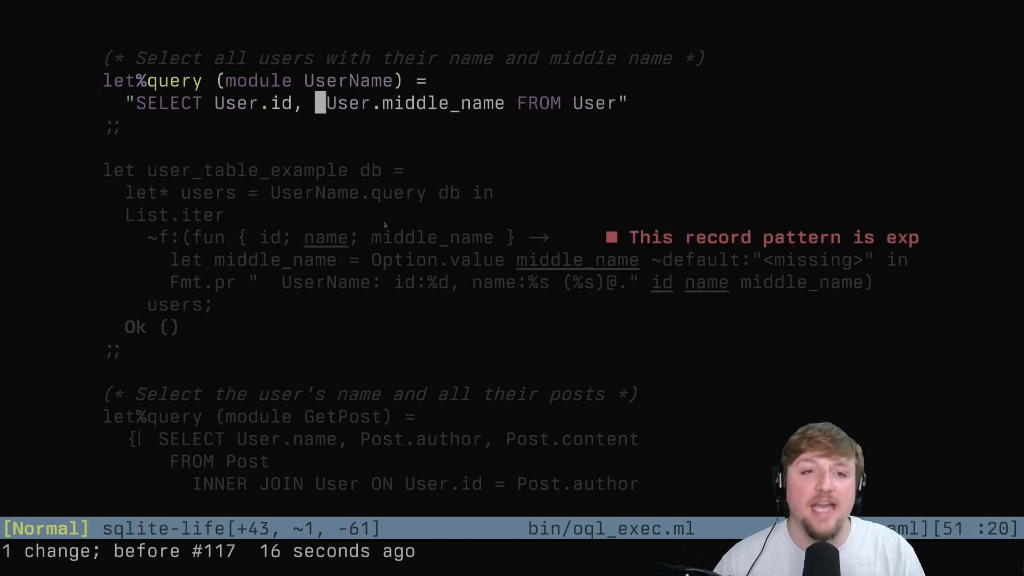
pyautogui.write('User.name,')
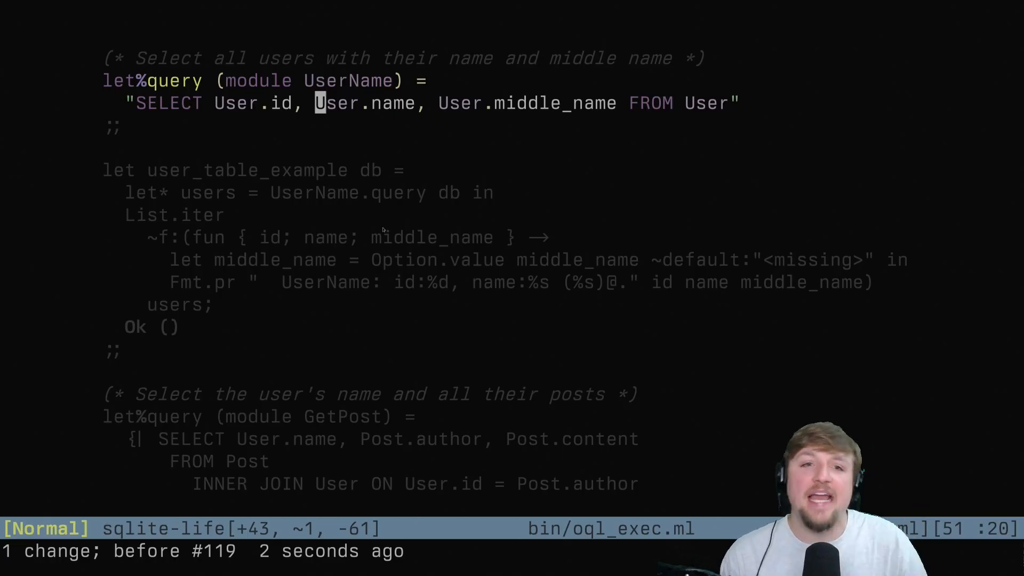
pyautogui.moveTo(310, 175)
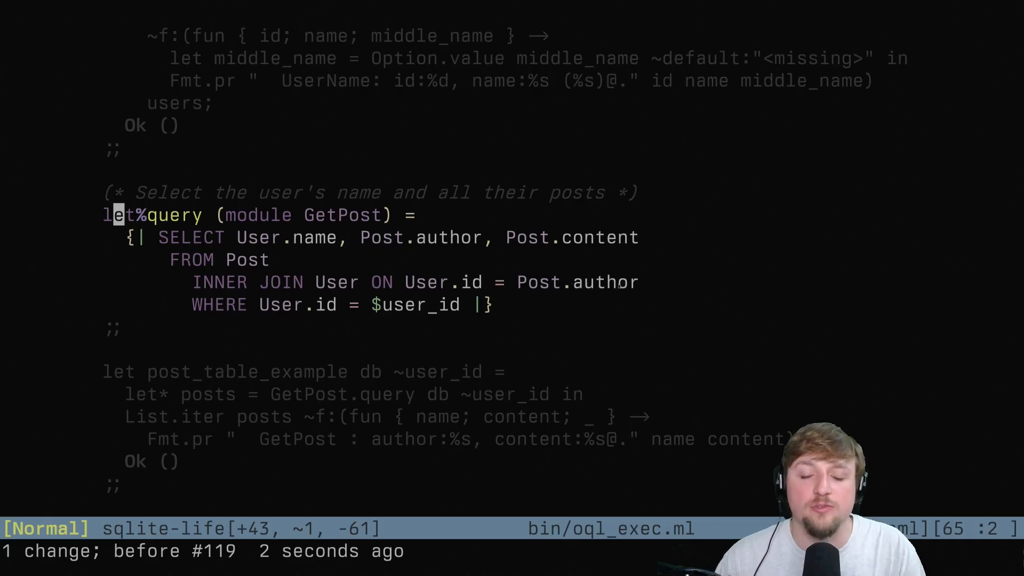
pyautogui.write('s')
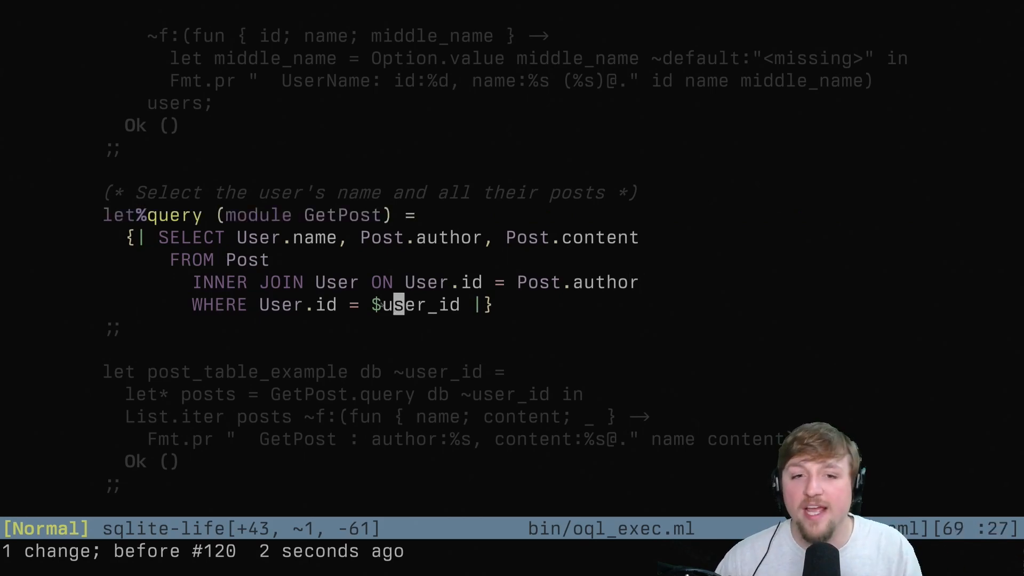
pyautogui.press('v')
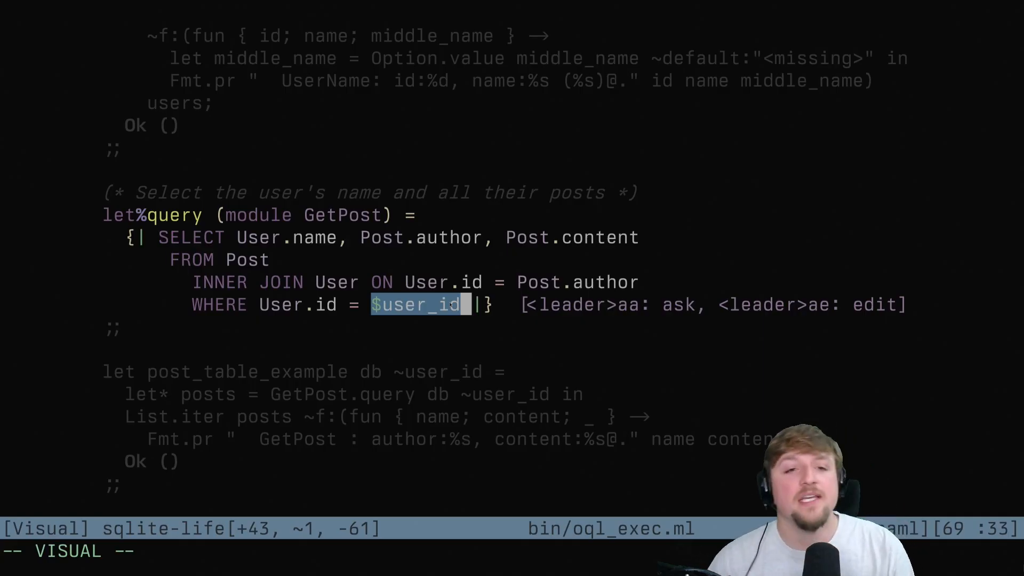
pyautogui.press('Escape')
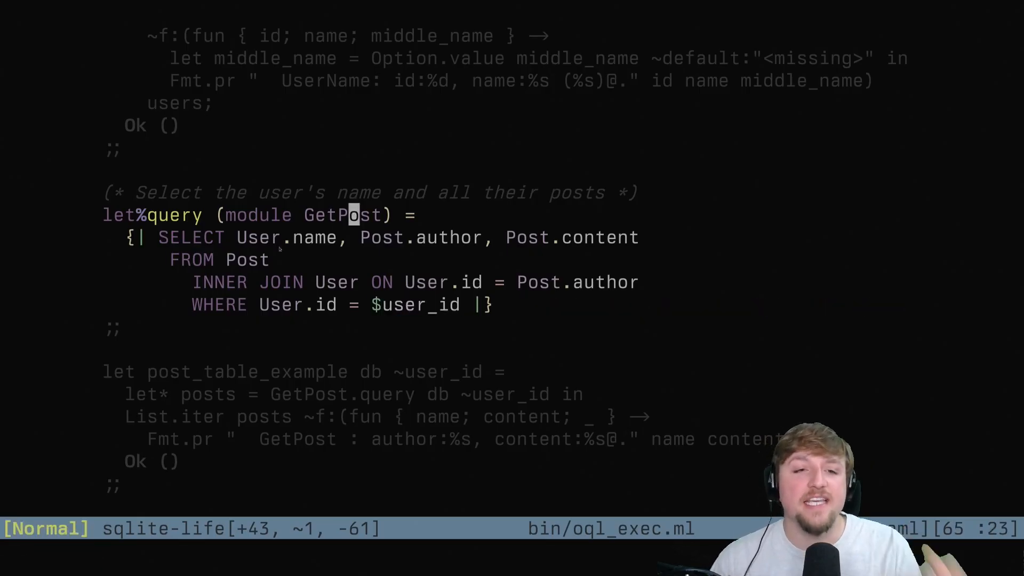
pyautogui.scroll(-3)
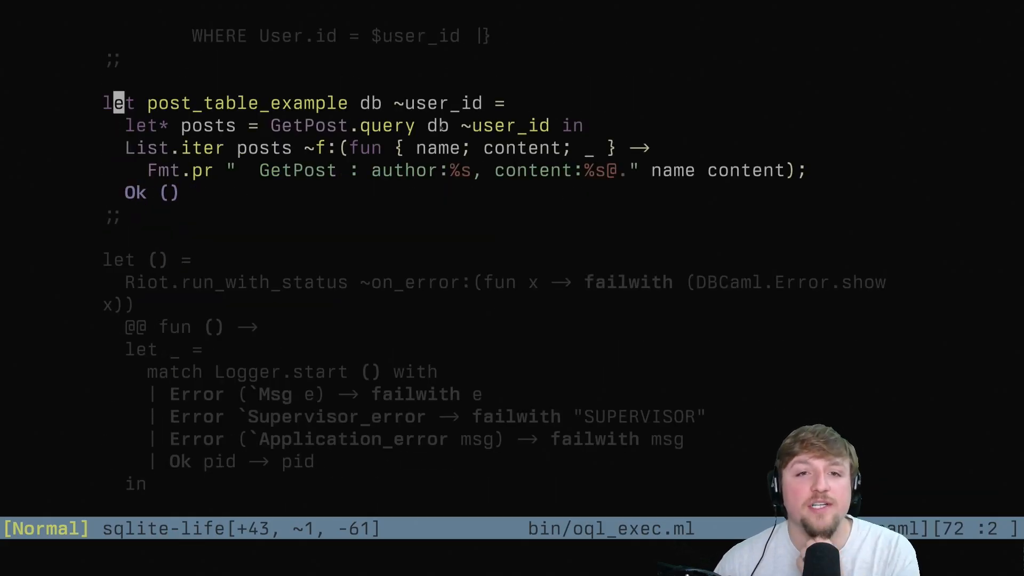
pyautogui.press('v')
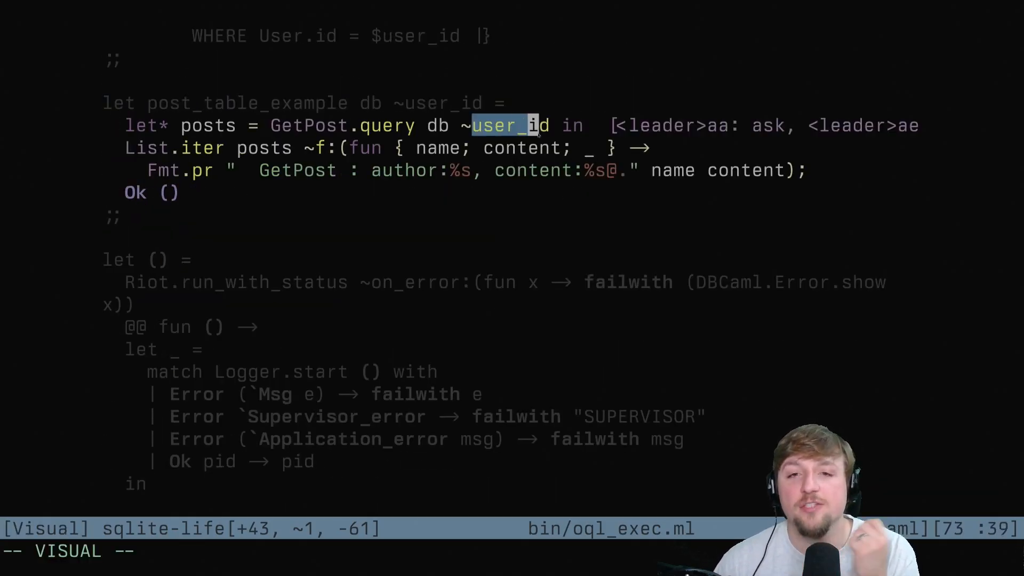